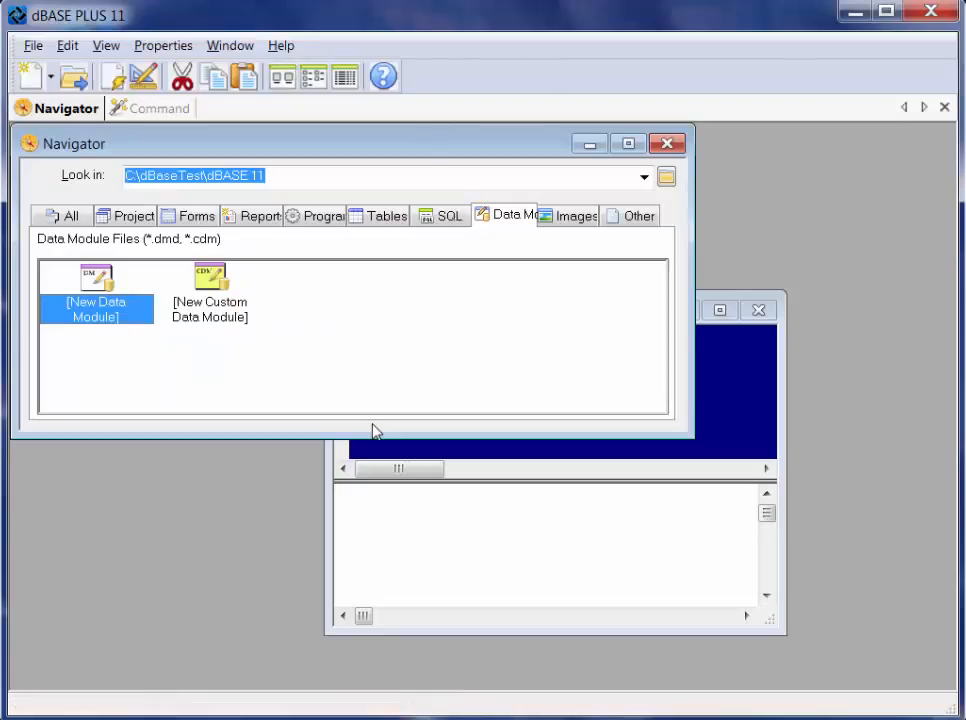
Step: Create a new untitled data module from [New Data Module] in the Navigator's Data Modules tab
double_click(96, 285)
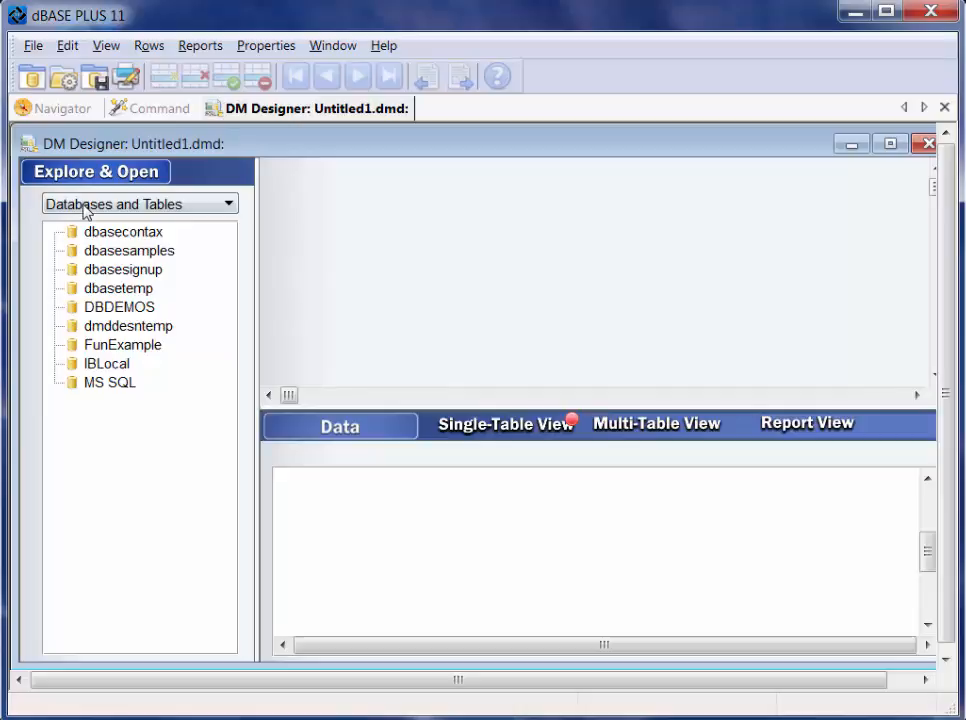
mouse_move(133, 476)
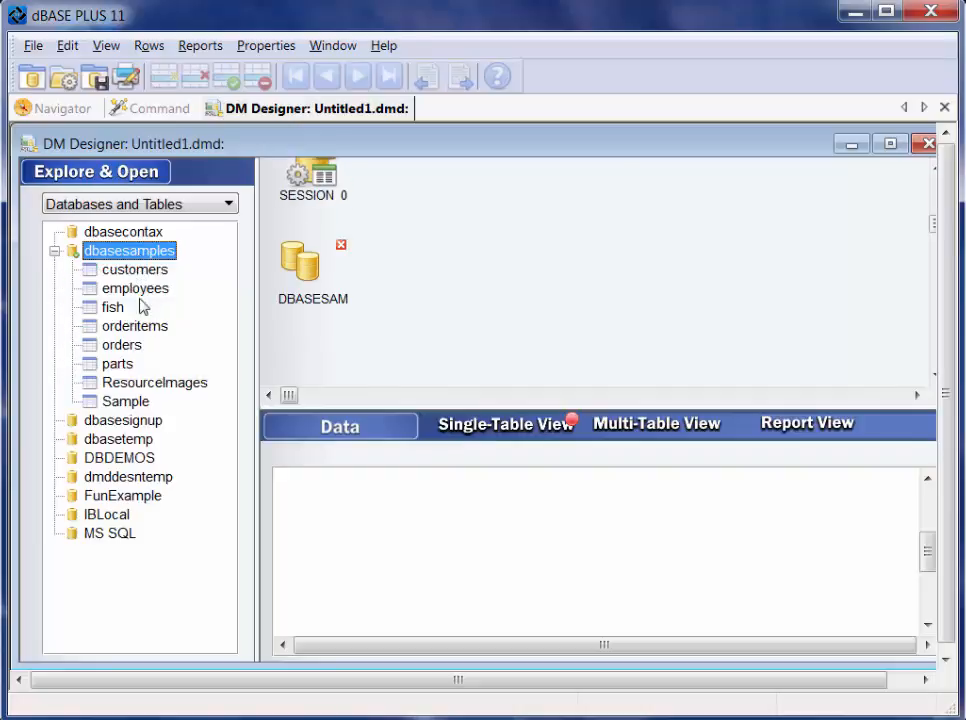
mouse_move(157, 268)
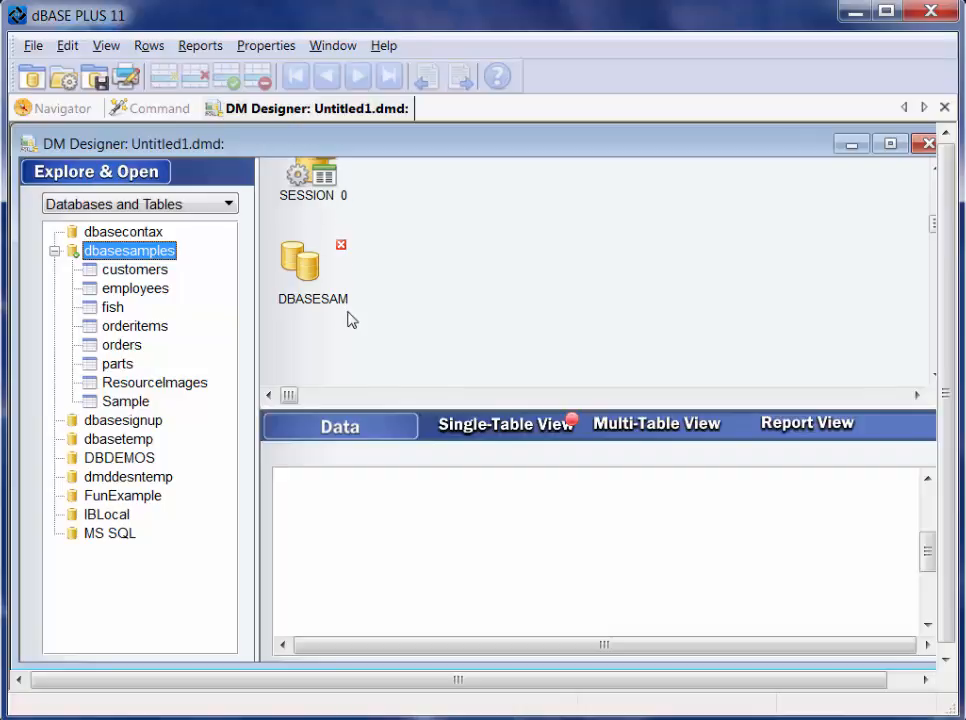
mouse_move(330, 290)
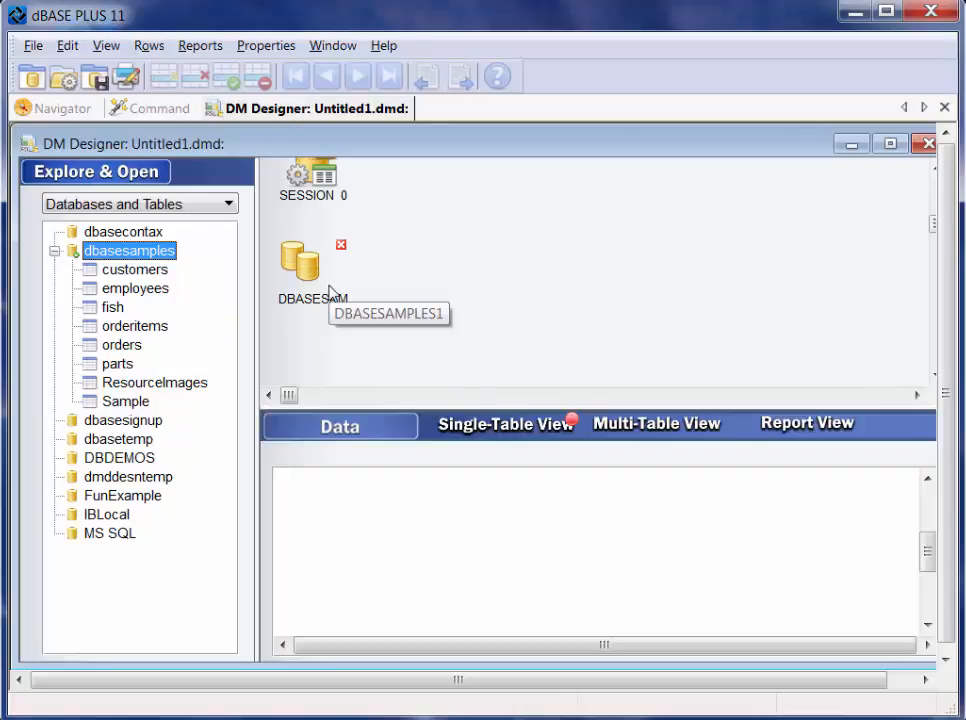
mouse_move(130, 307)
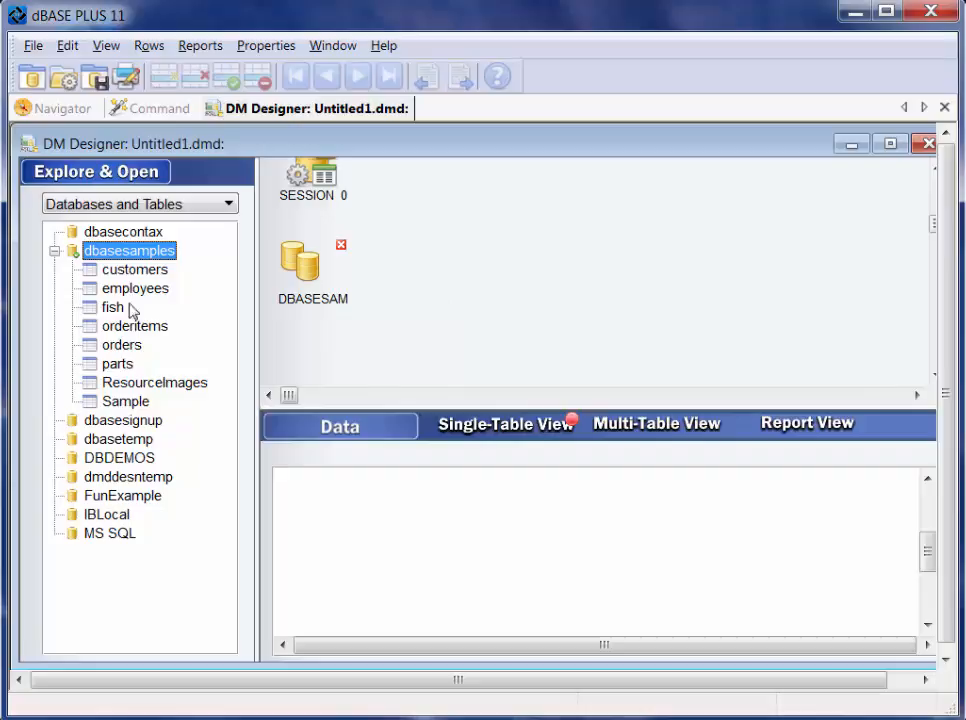
mouse_move(138, 366)
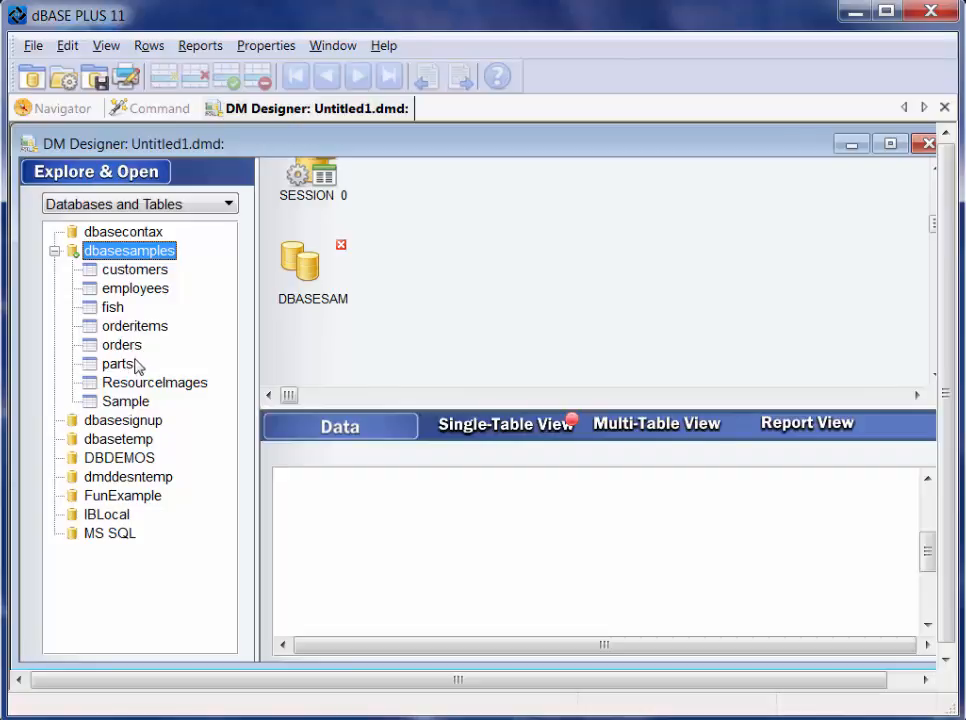
mouse_move(112, 349)
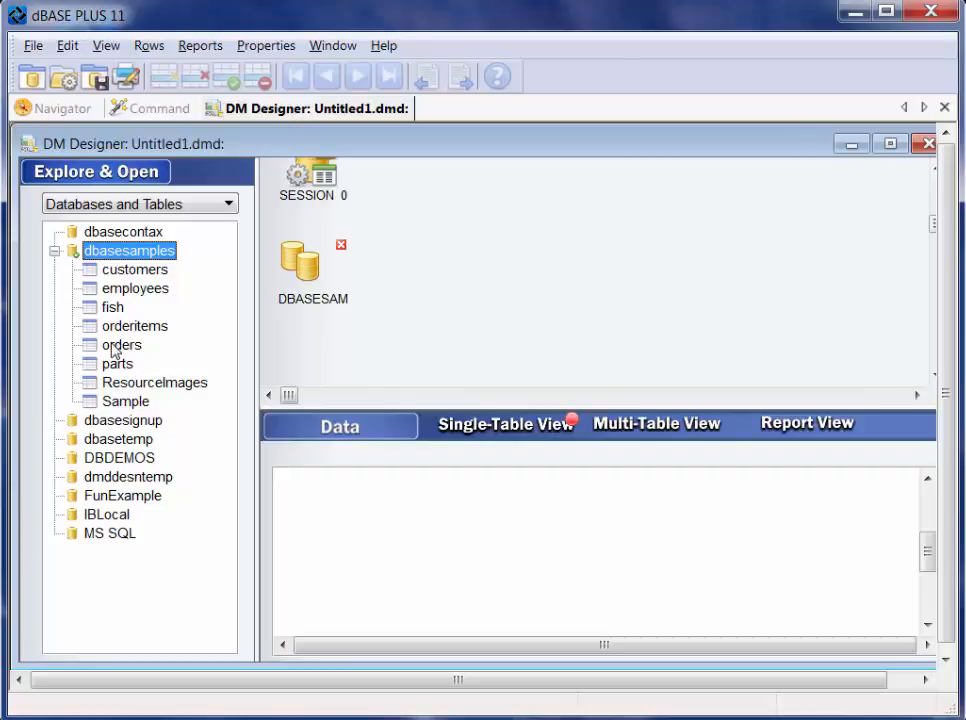
Step: Add orders and orderitems as ORDERS1 and ORDERITEMS1, then select ORDERS1 to link them
left_click_drag(121, 344, 540, 300)
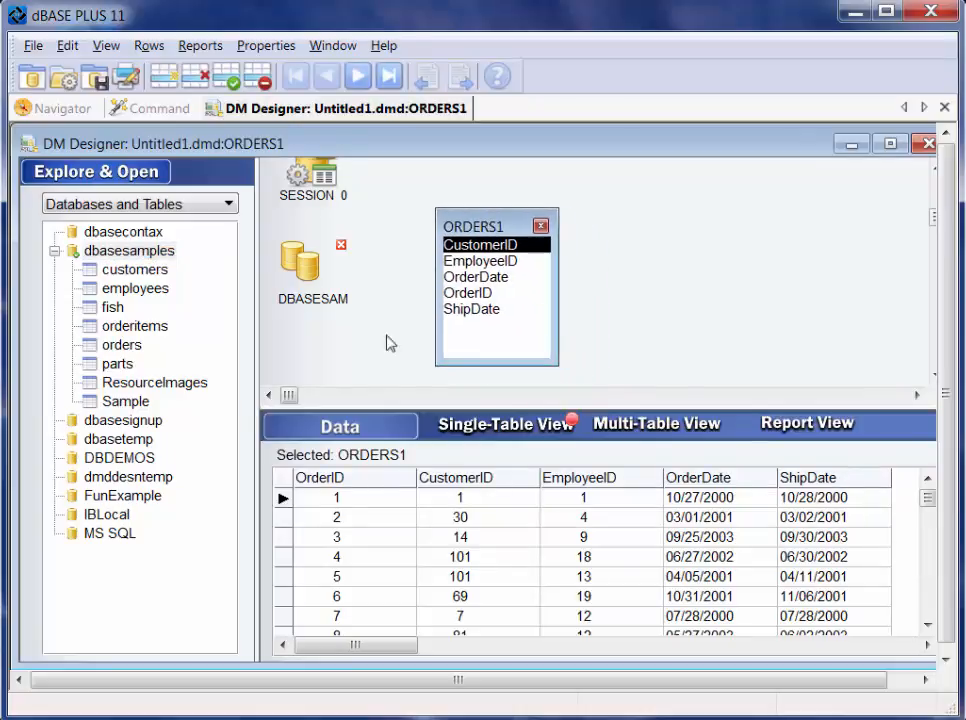
mouse_move(128, 352)
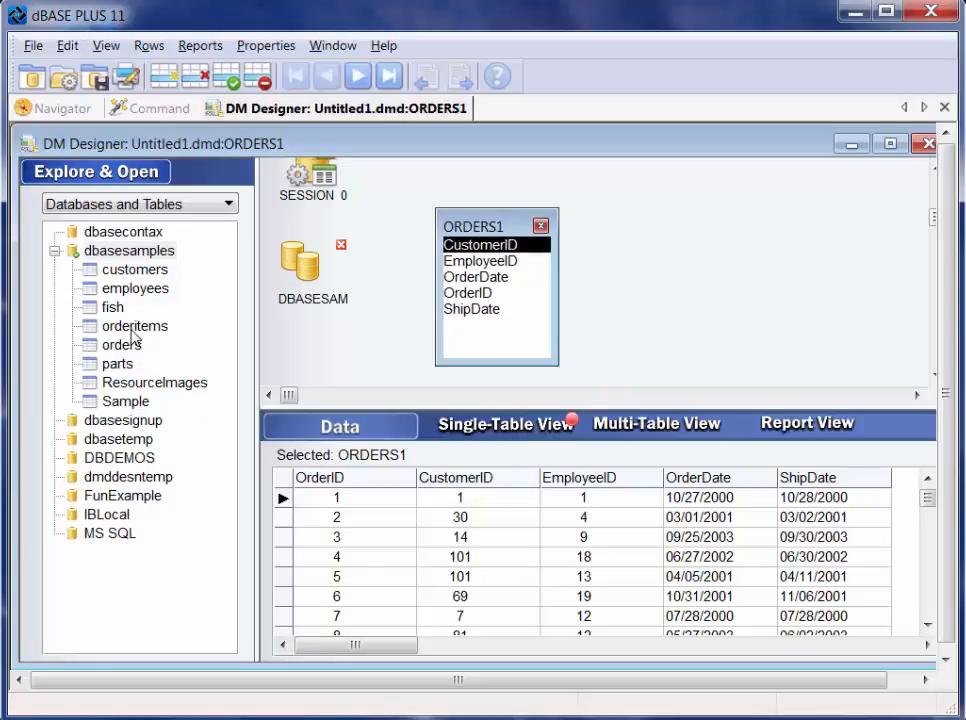
double_click(134, 325)
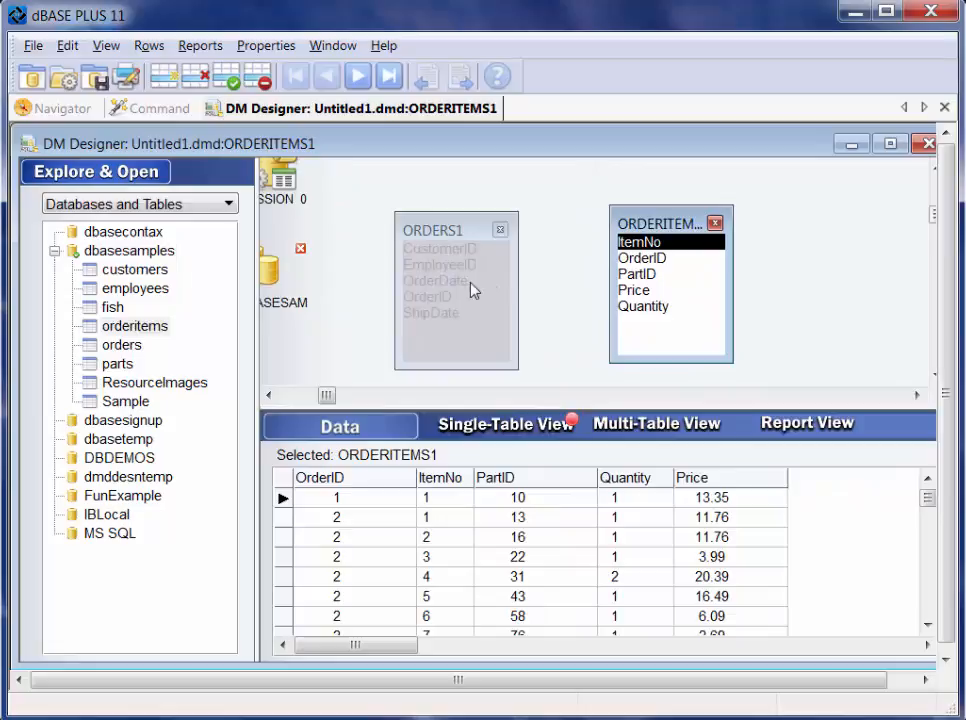
left_click(430, 225)
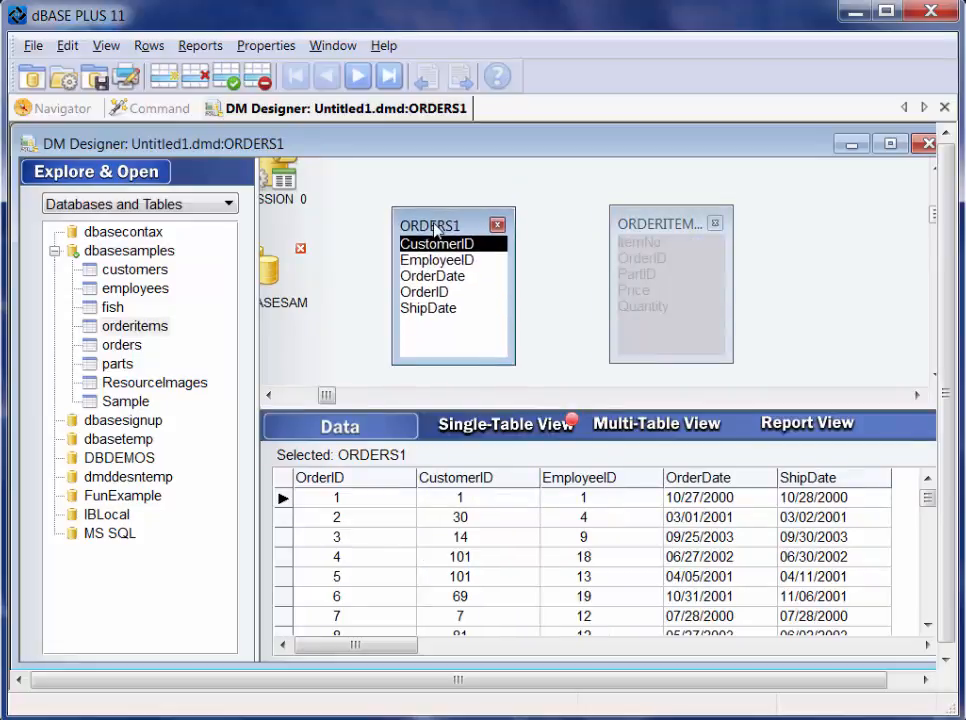
left_click(665, 223)
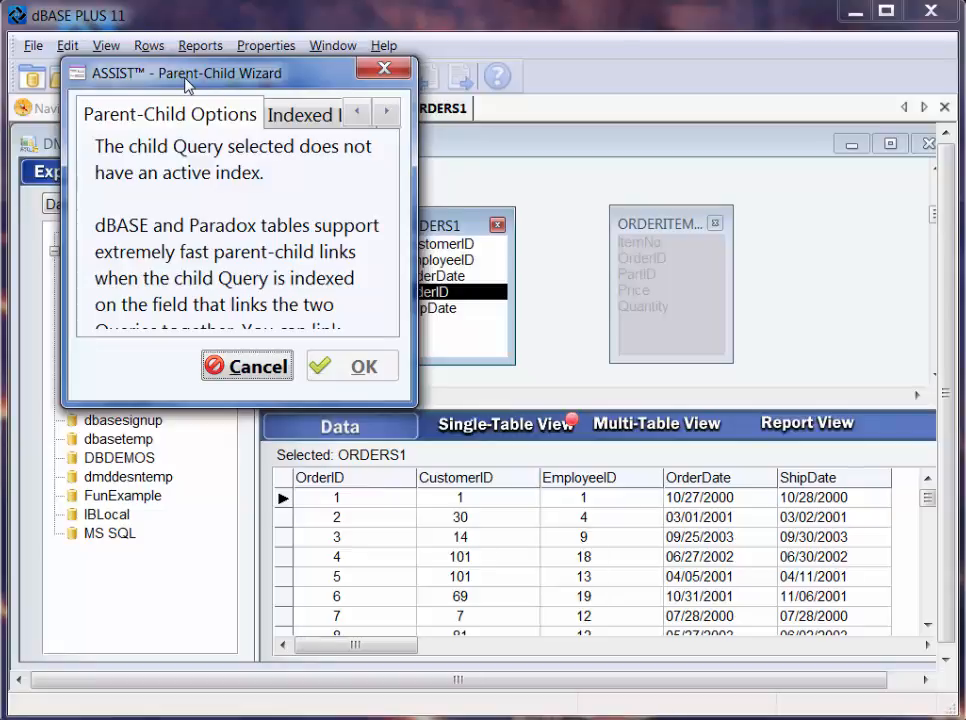
mouse_move(424, 388)
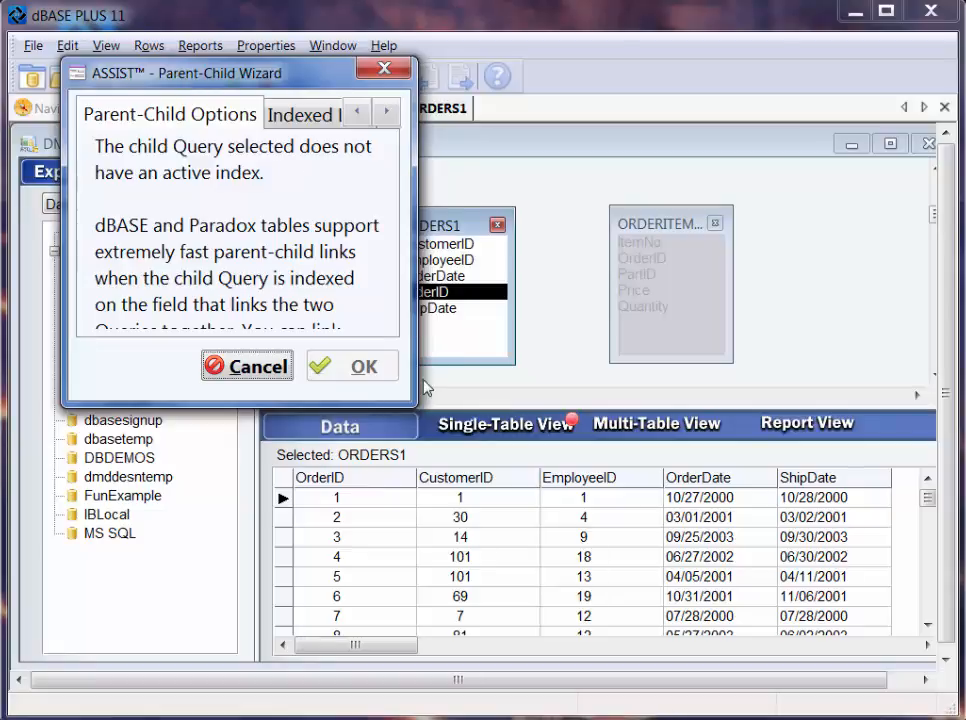
mouse_move(210, 128)
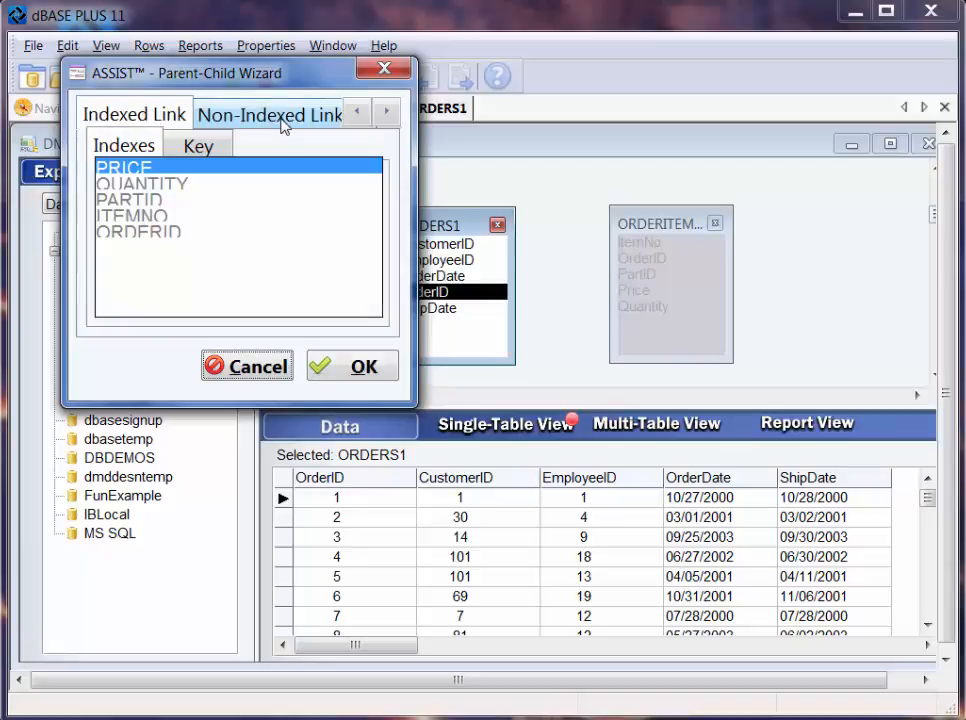
Step: Pick the ORDERID index in the Parent-Child Wizard's Indexed Link tab and confirm
left_click(138, 231)
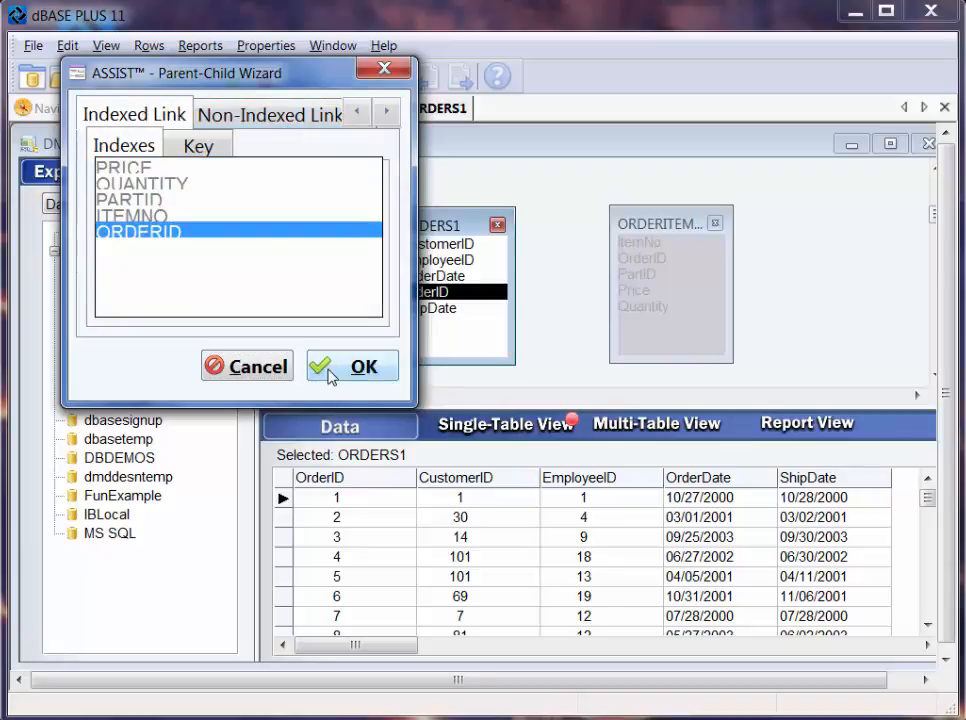
left_click(351, 366)
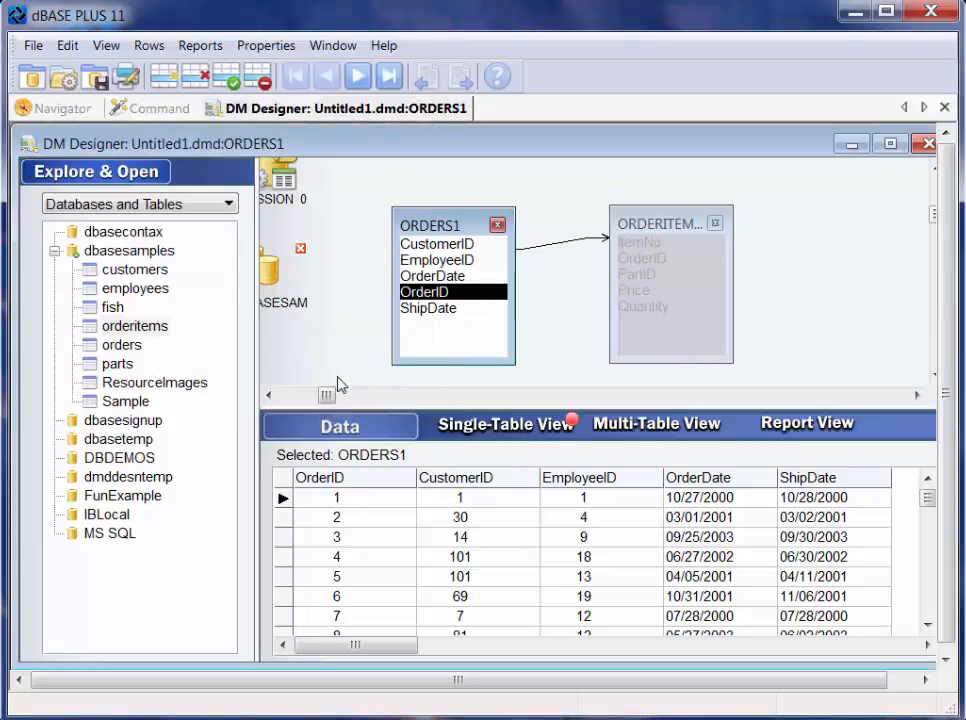
mouse_move(670, 220)
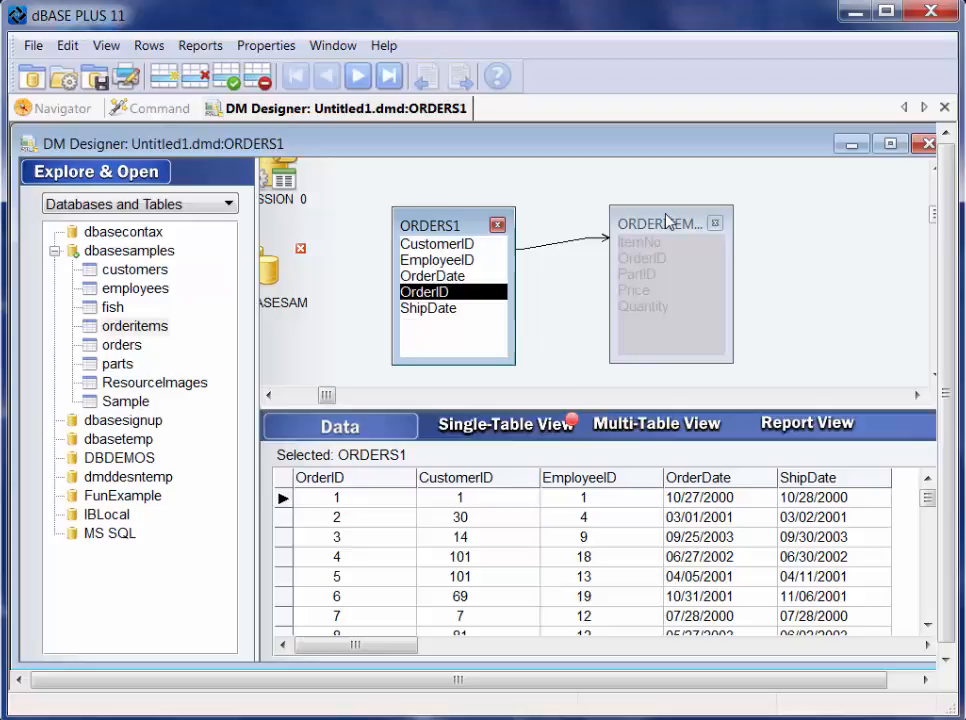
mouse_move(800, 220)
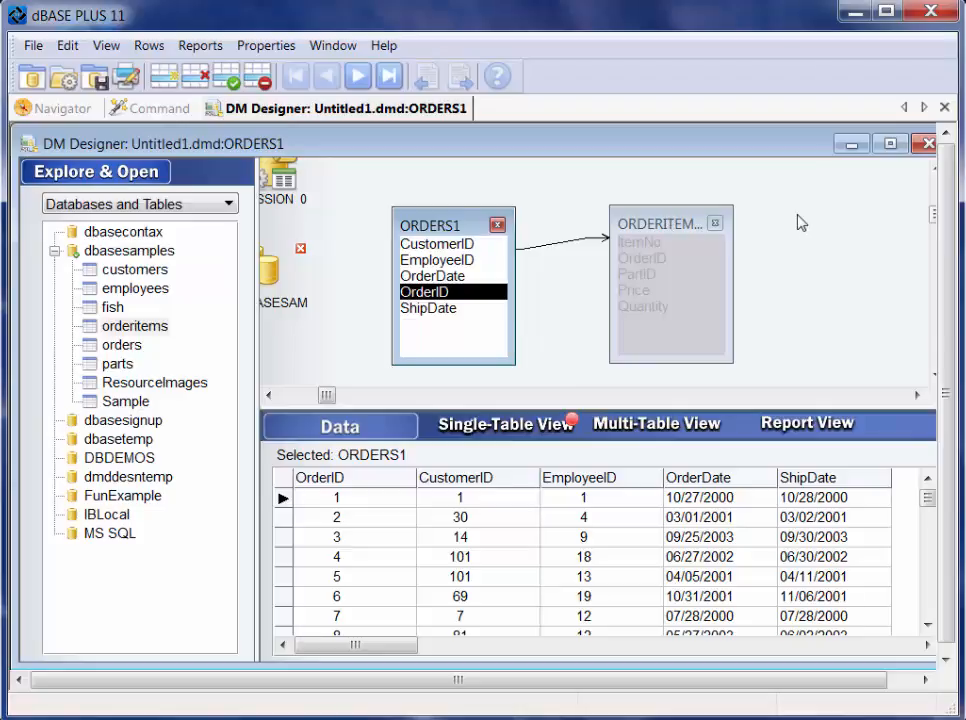
right_click(795, 220)
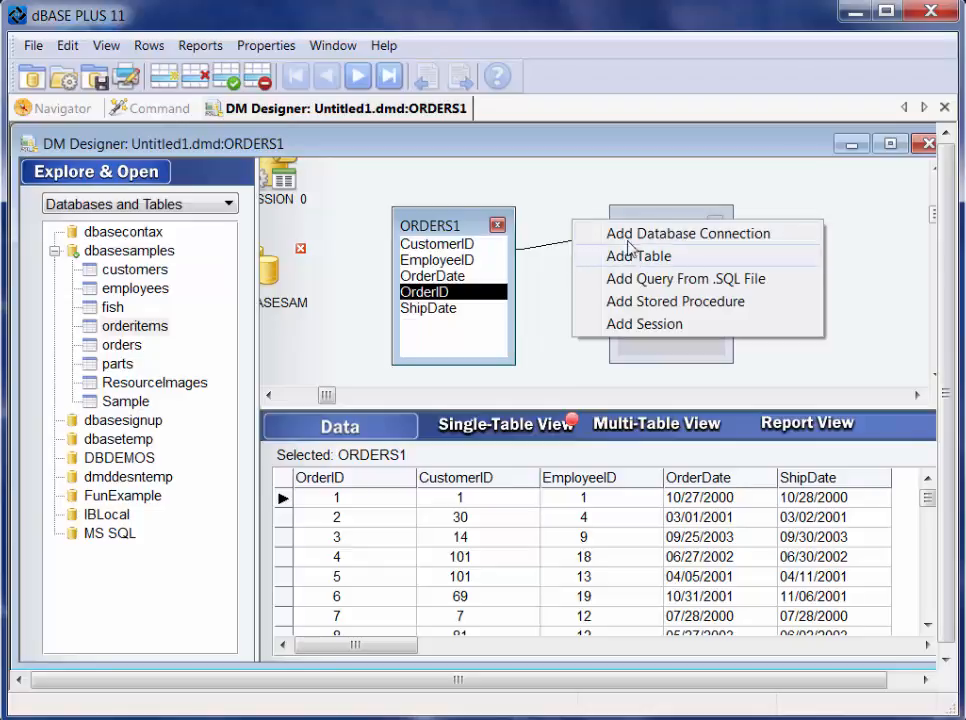
mouse_move(640, 272)
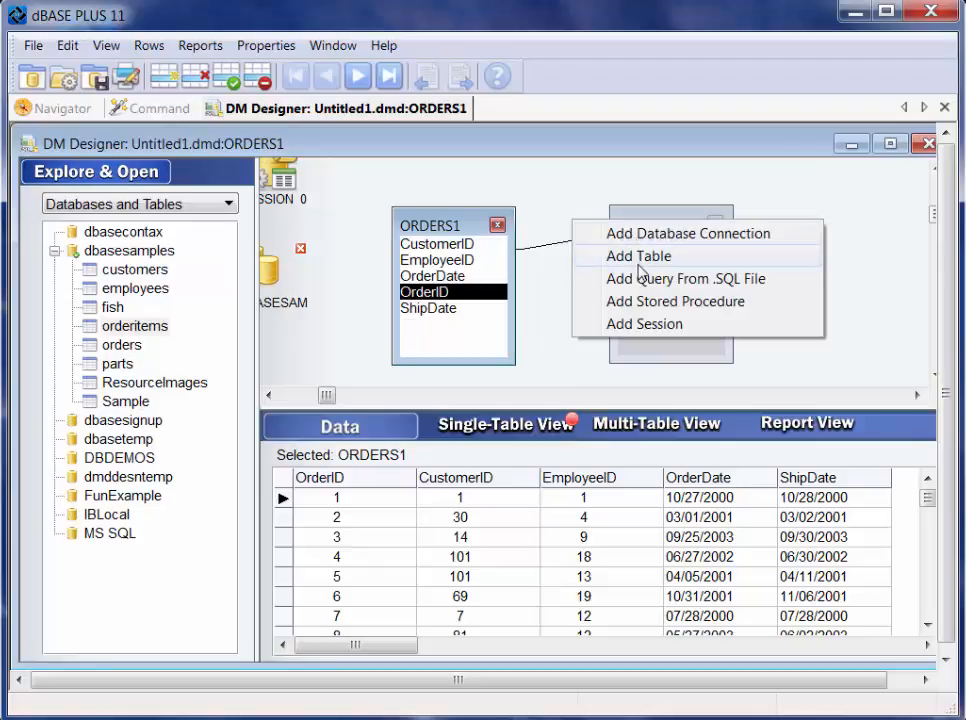
mouse_move(668, 278)
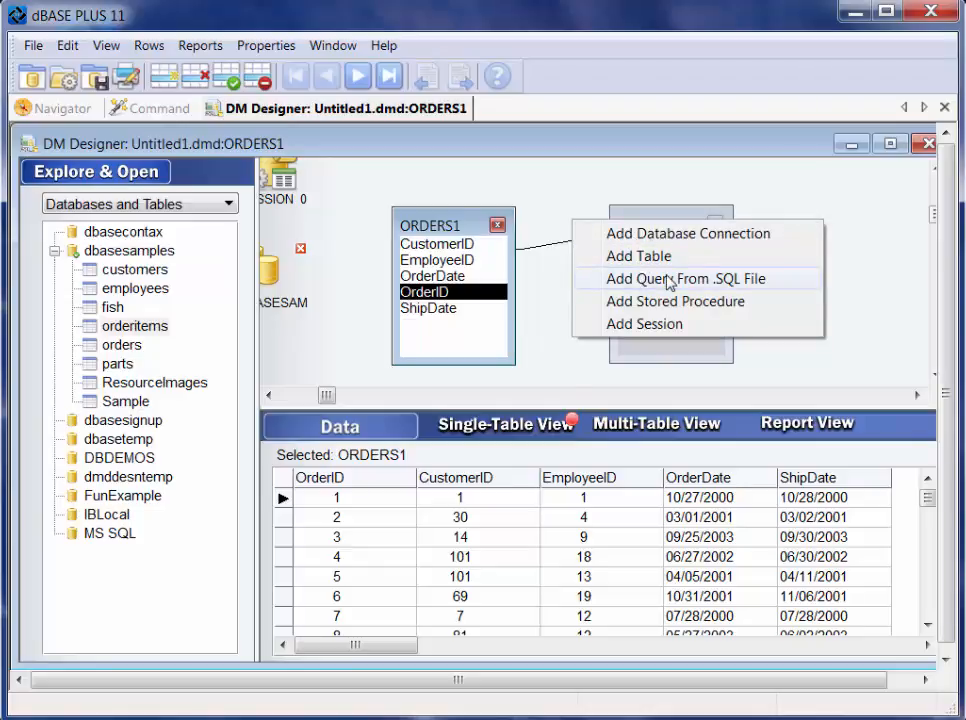
mouse_move(650, 340)
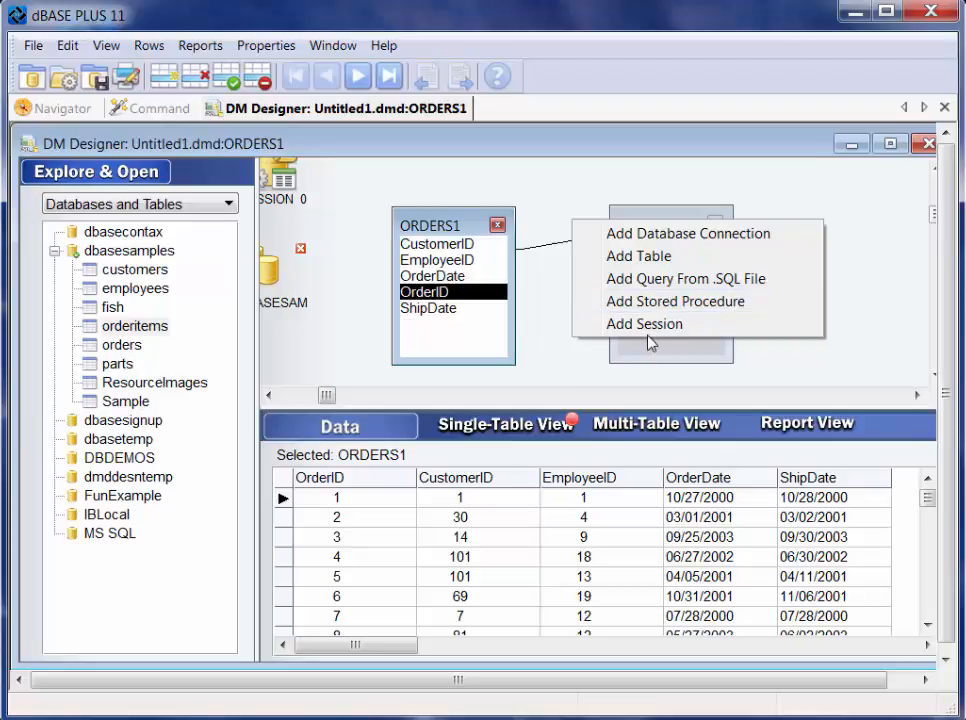
left_click(638, 256)
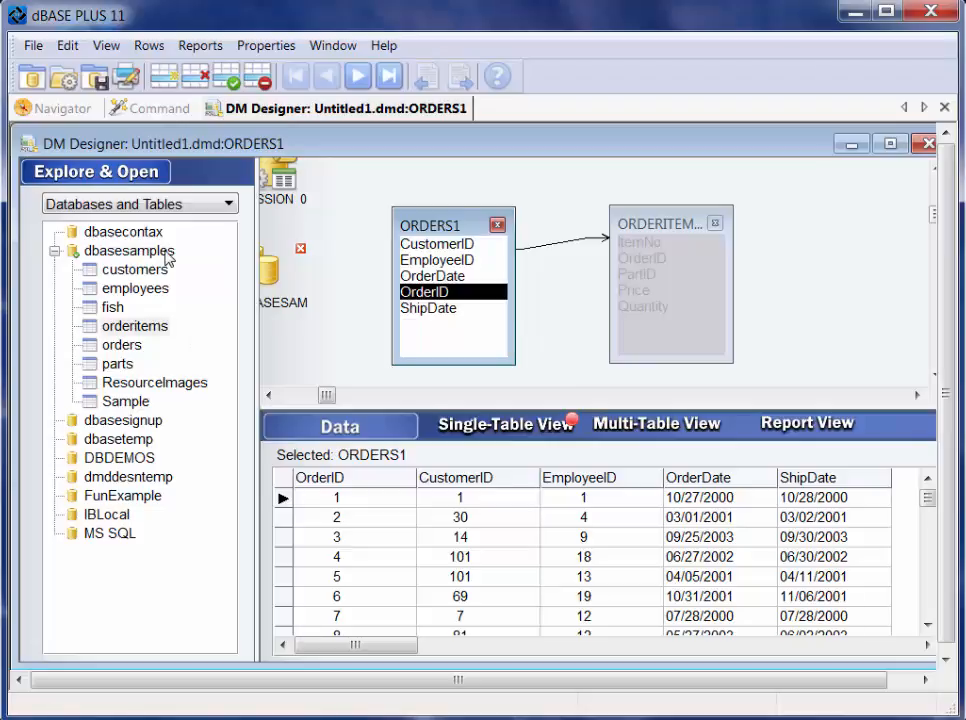
mouse_move(622, 277)
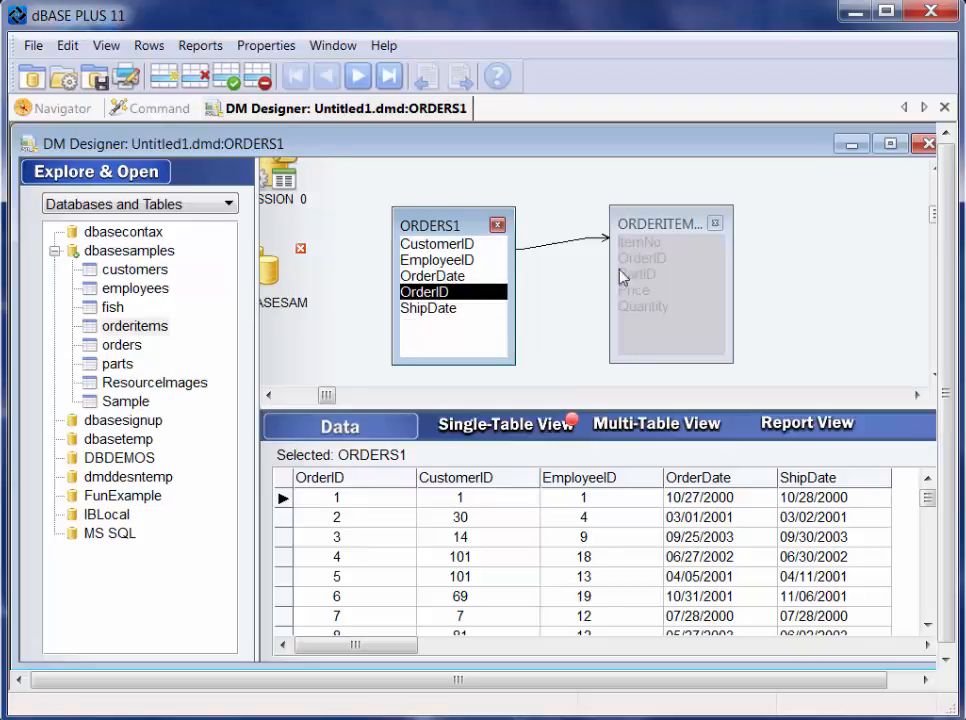
mouse_move(658, 300)
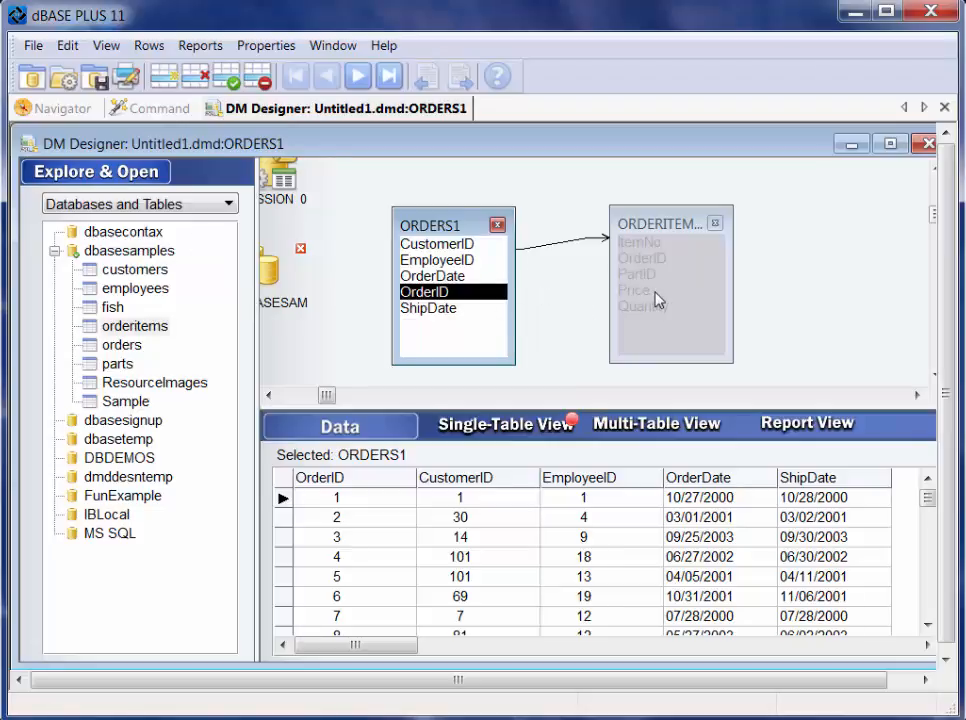
mouse_move(658, 300)
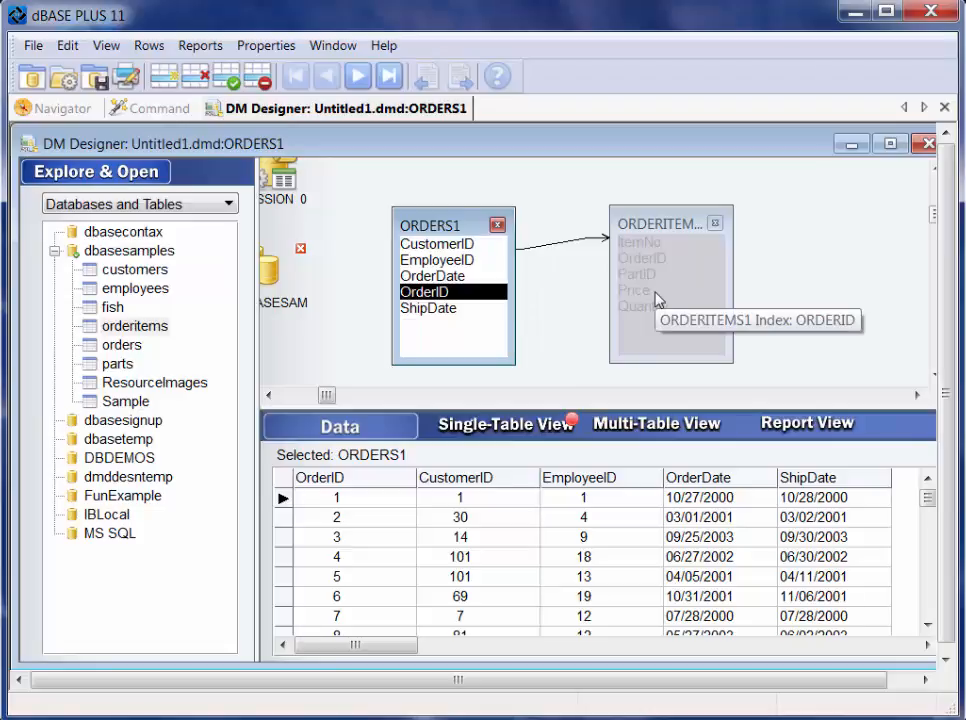
mouse_move(793, 237)
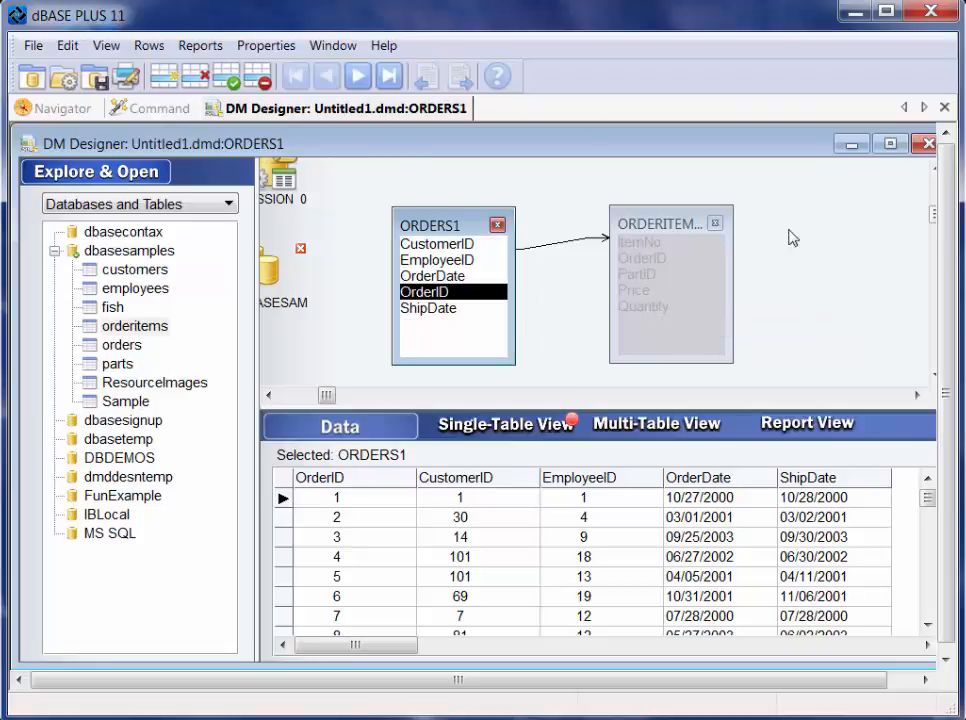
mouse_move(683, 320)
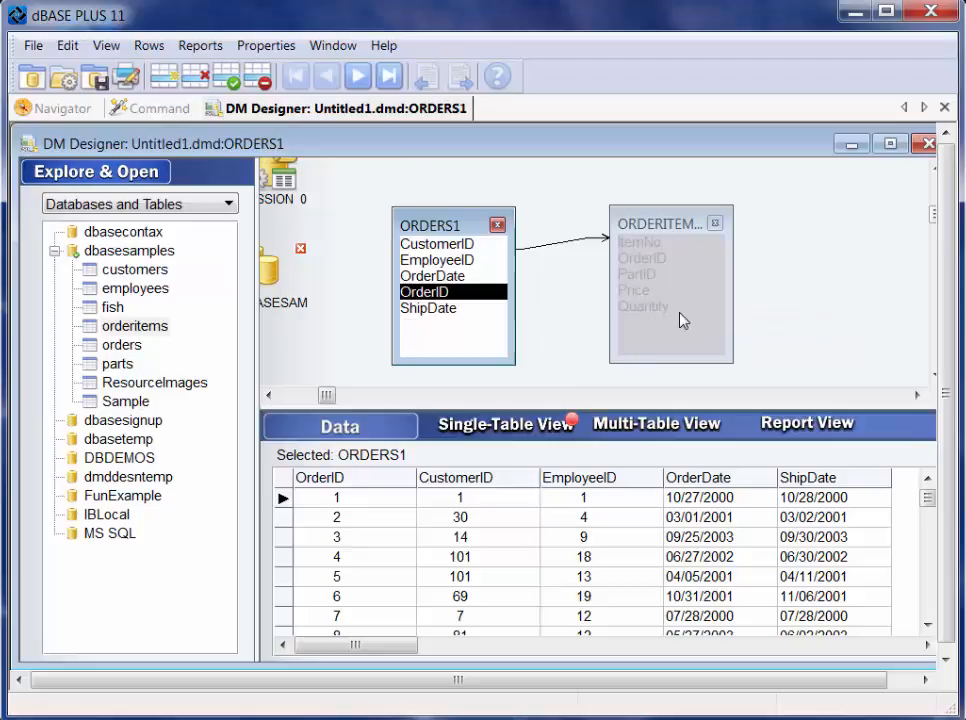